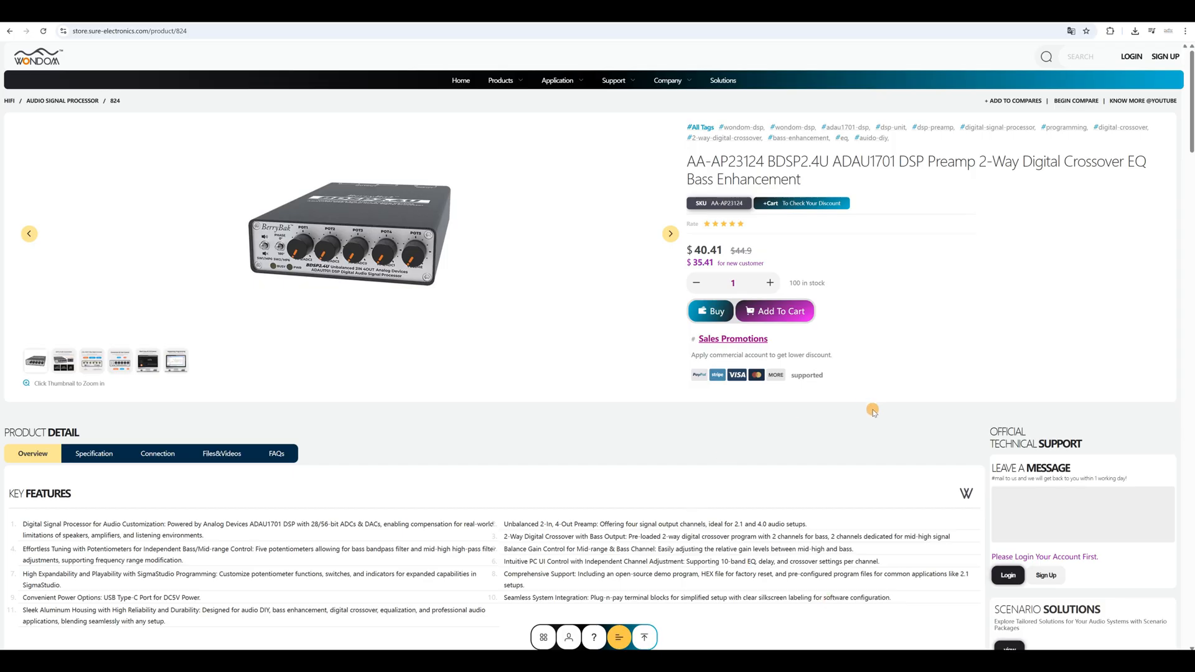
mouse_move(1181, 183)
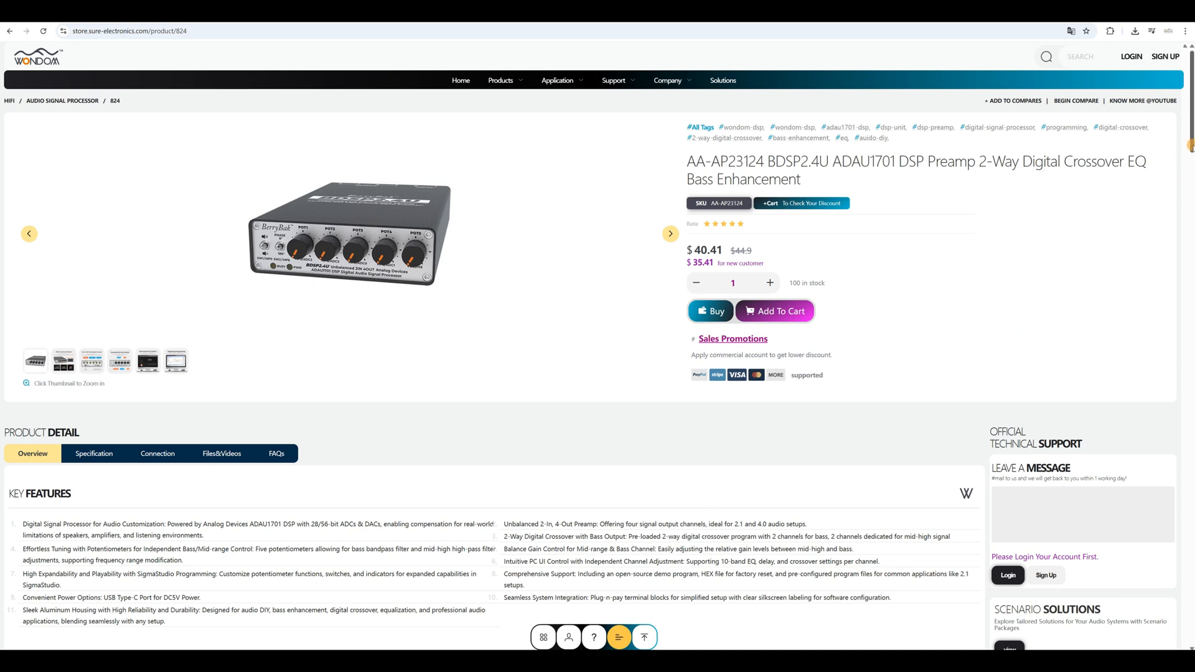
Scroll the BDSP2.4U product page down to its Files Download section
scroll("down", 3)
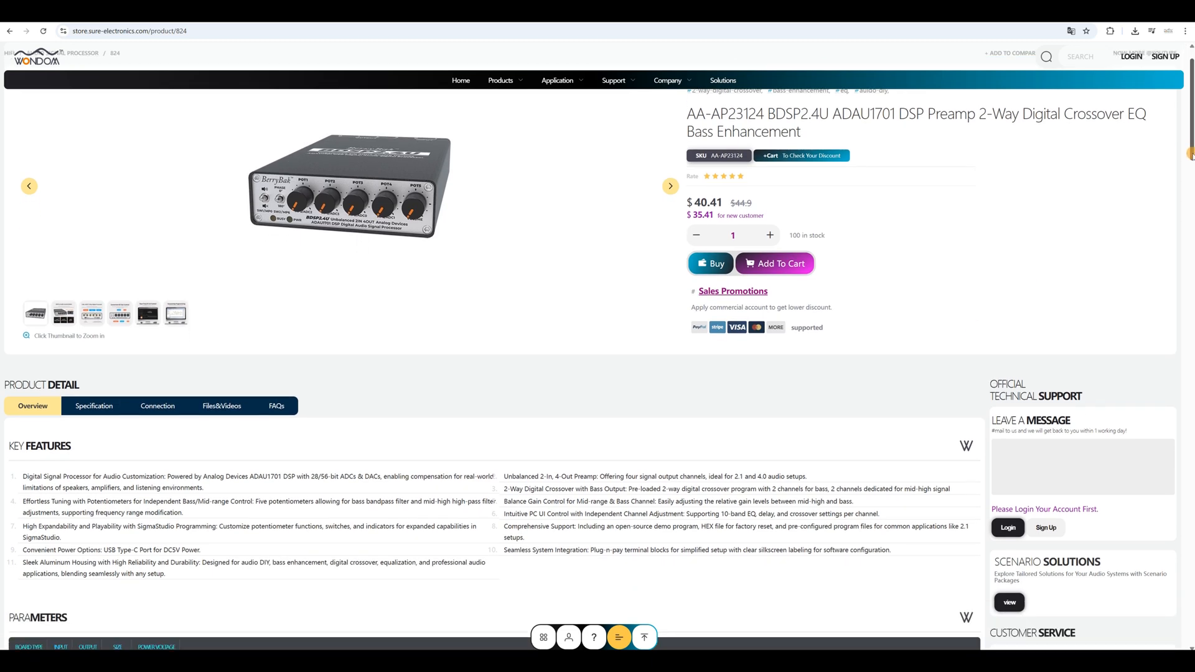
scroll("down", 3)
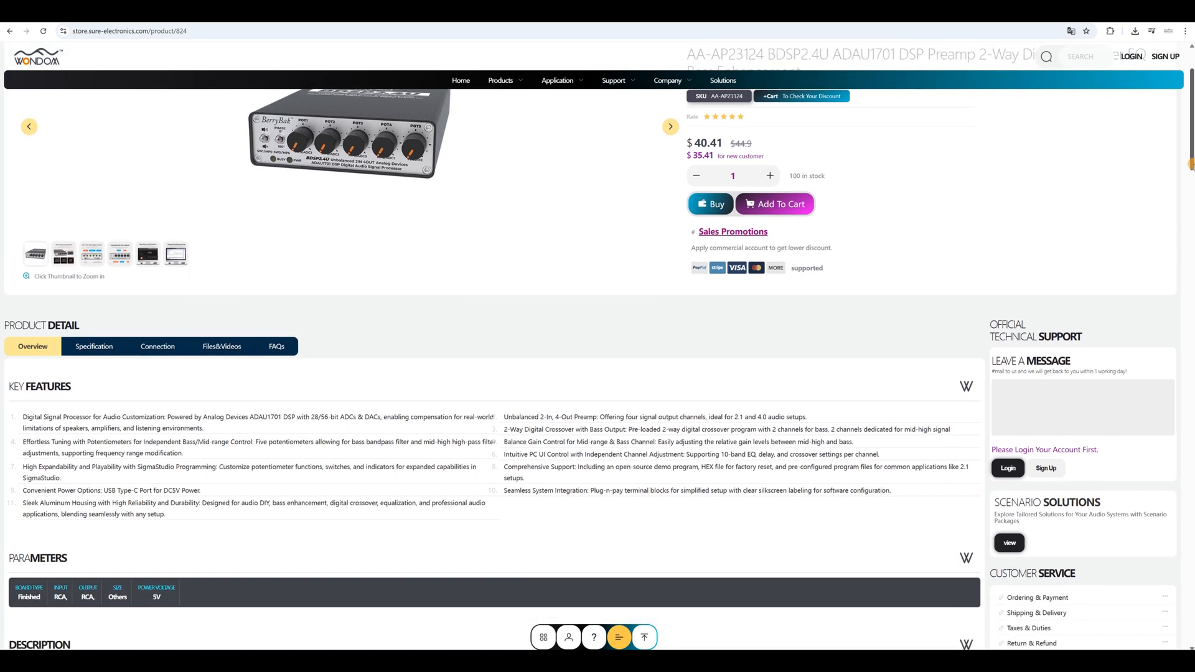
scroll("down", 3)
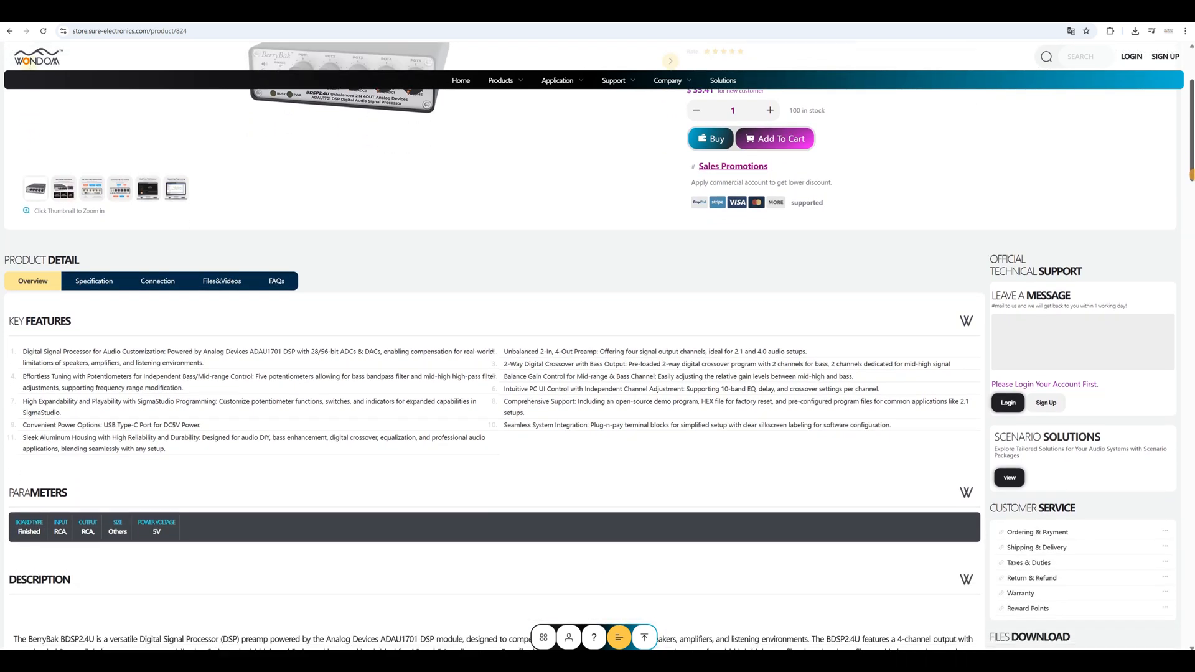
scroll("down", 3)
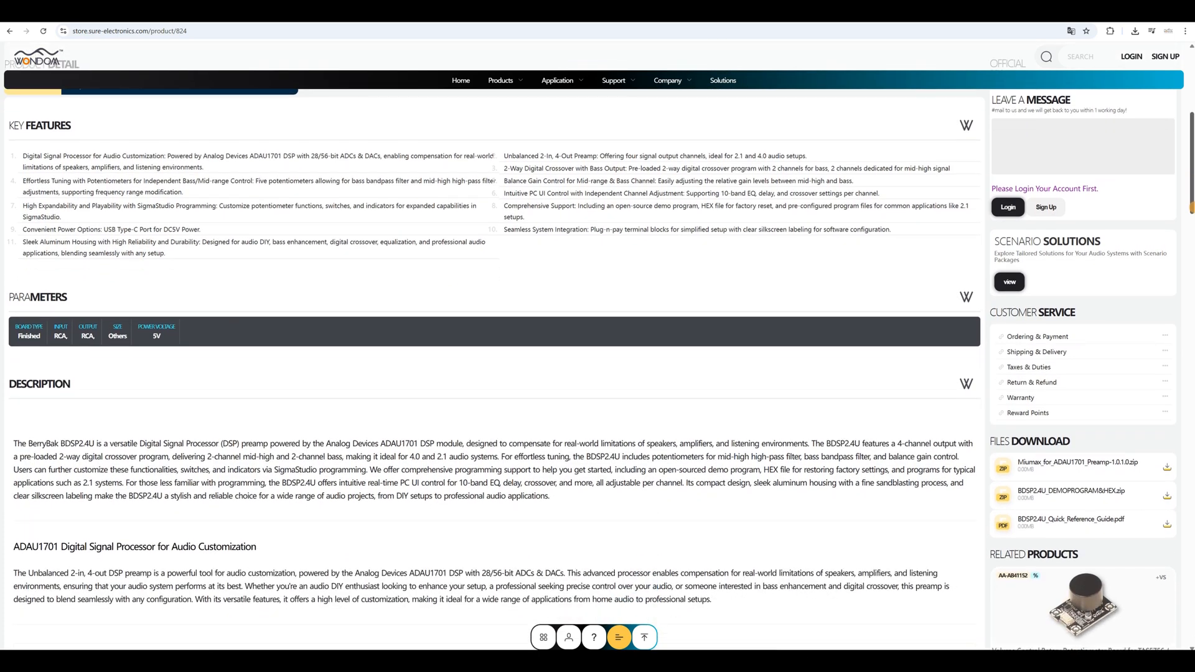
scroll("down", 3)
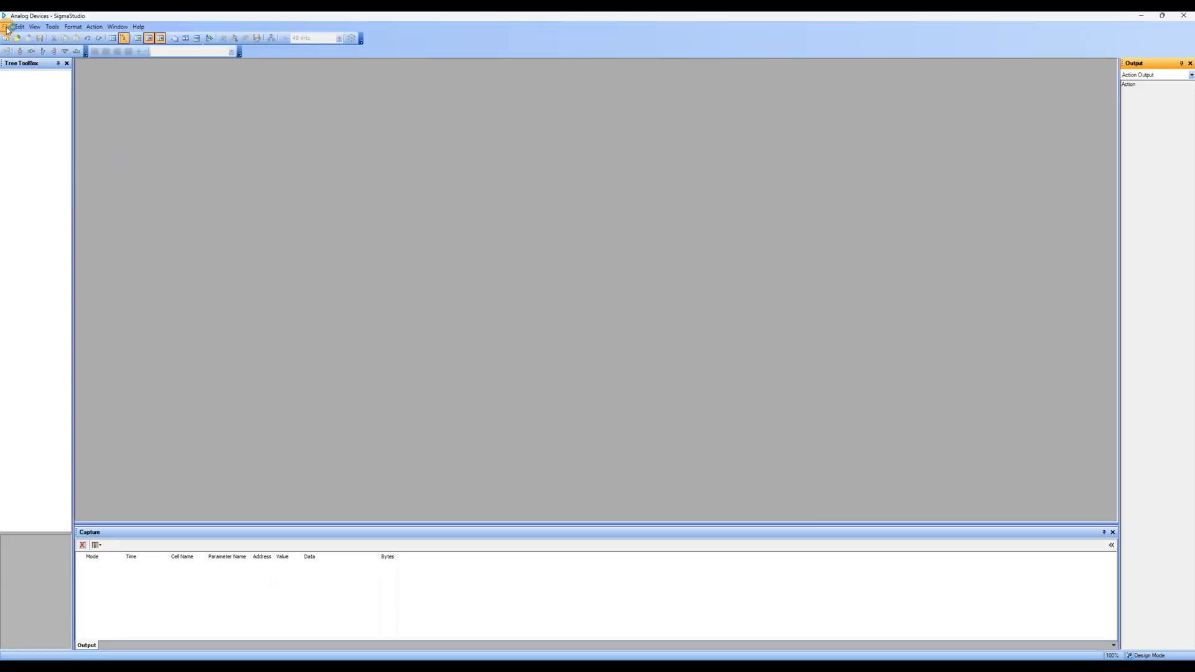
Create a new project and add an E2Prom to the hardware configuration beside USB
left_click(6, 27)
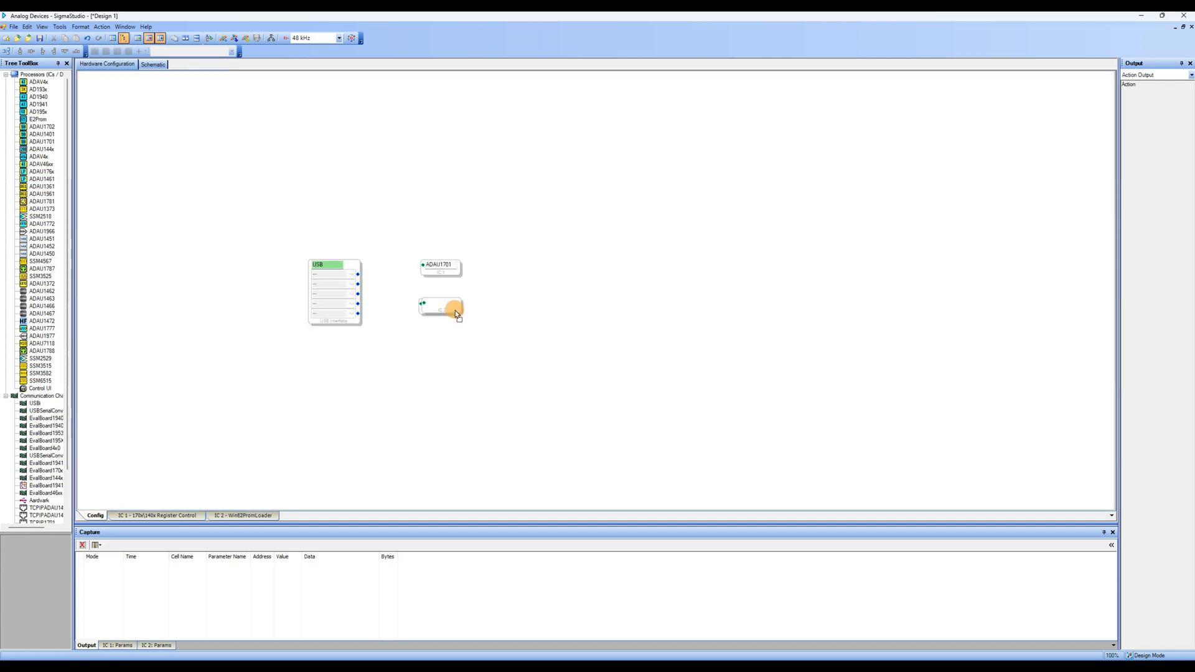
left_click_drag(454, 310, 409, 271)
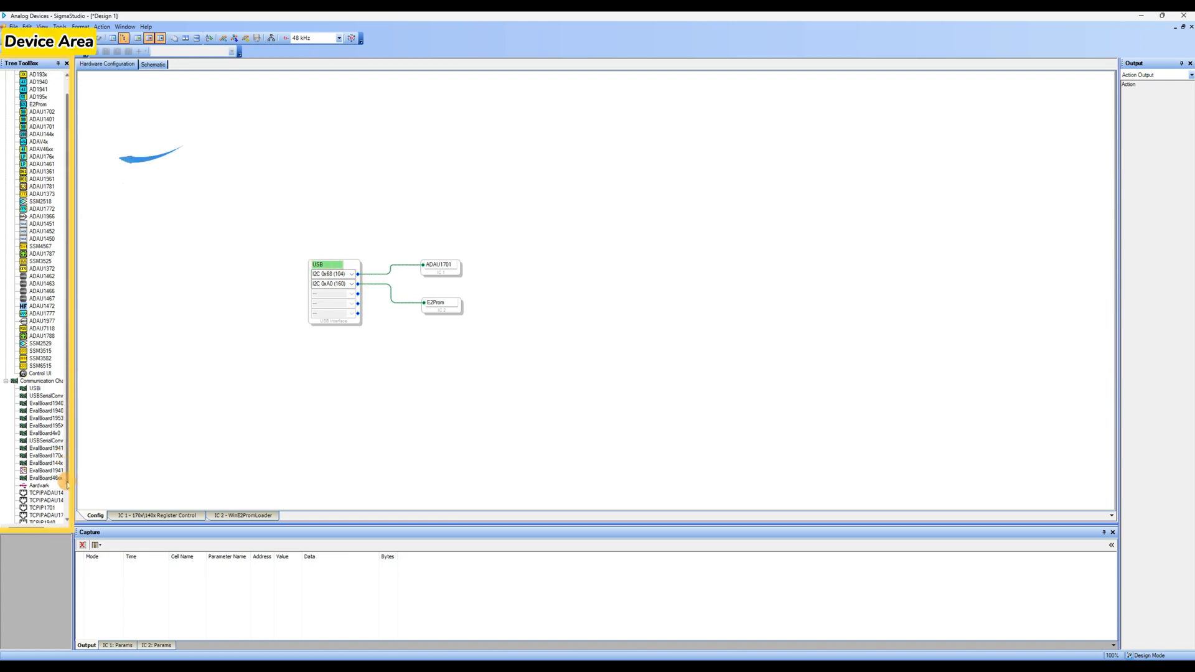
scroll("down", 3)
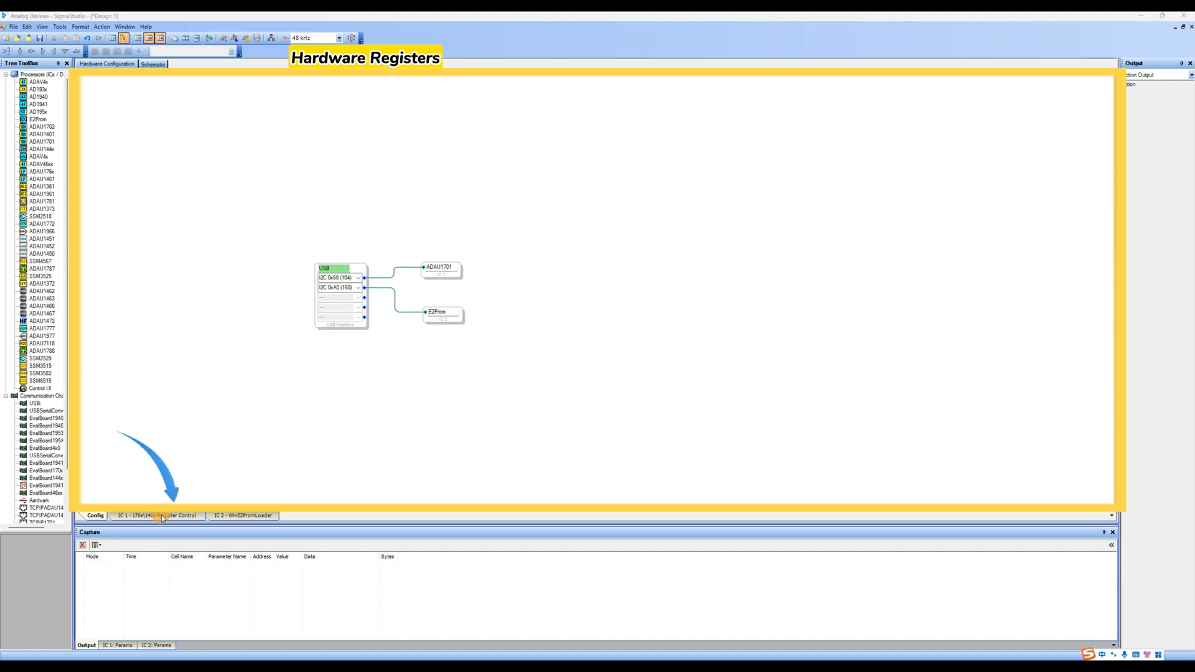
left_click(157, 515)
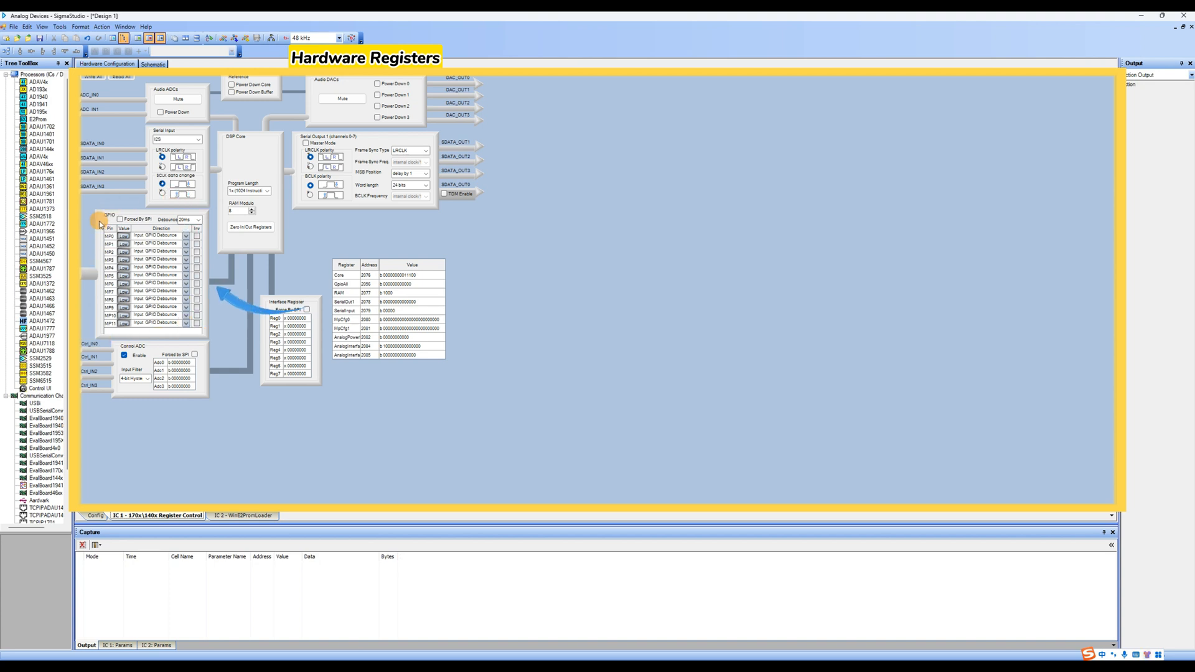
left_click(152, 64)
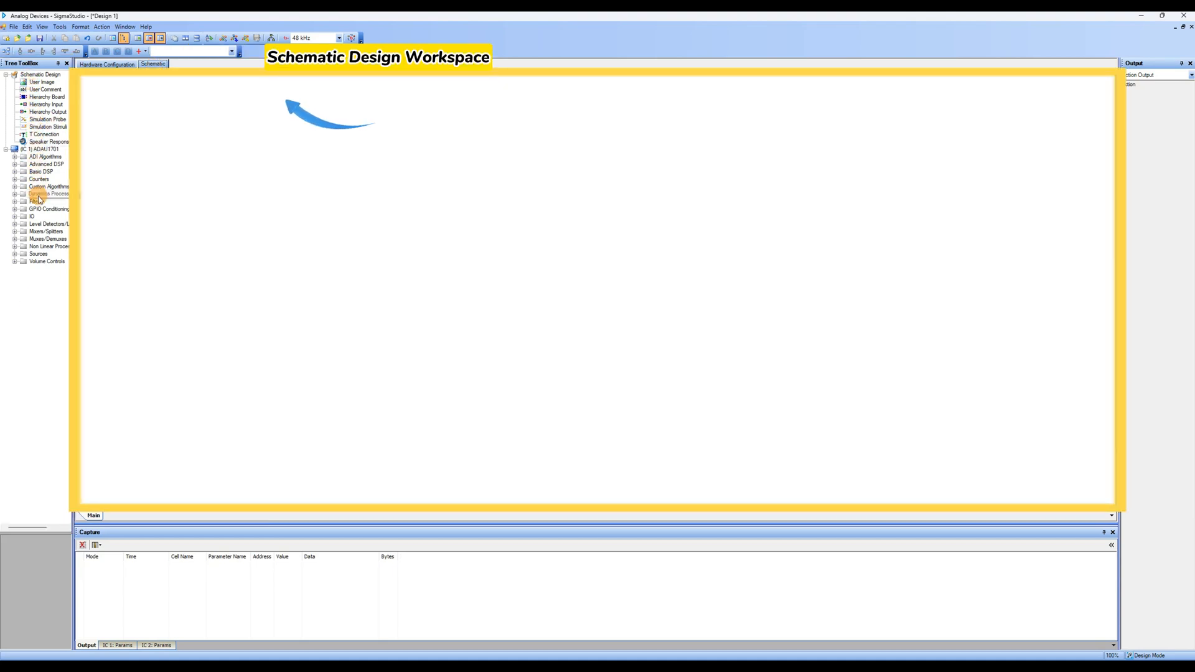
mouse_move(35, 265)
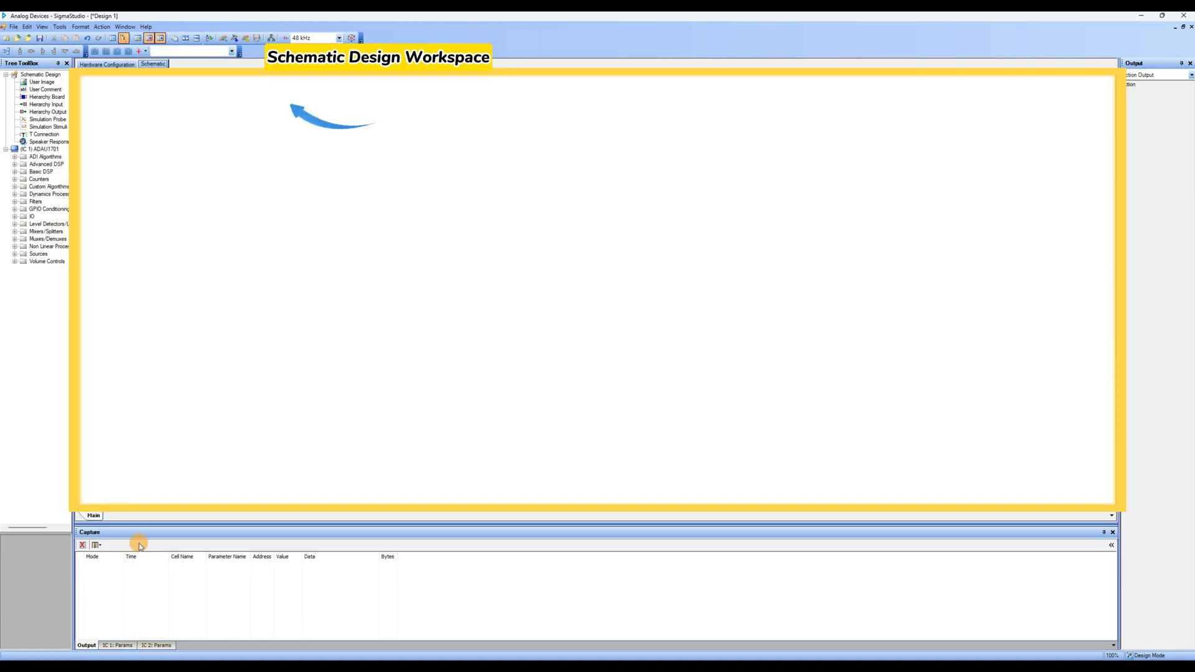
left_click(106, 64)
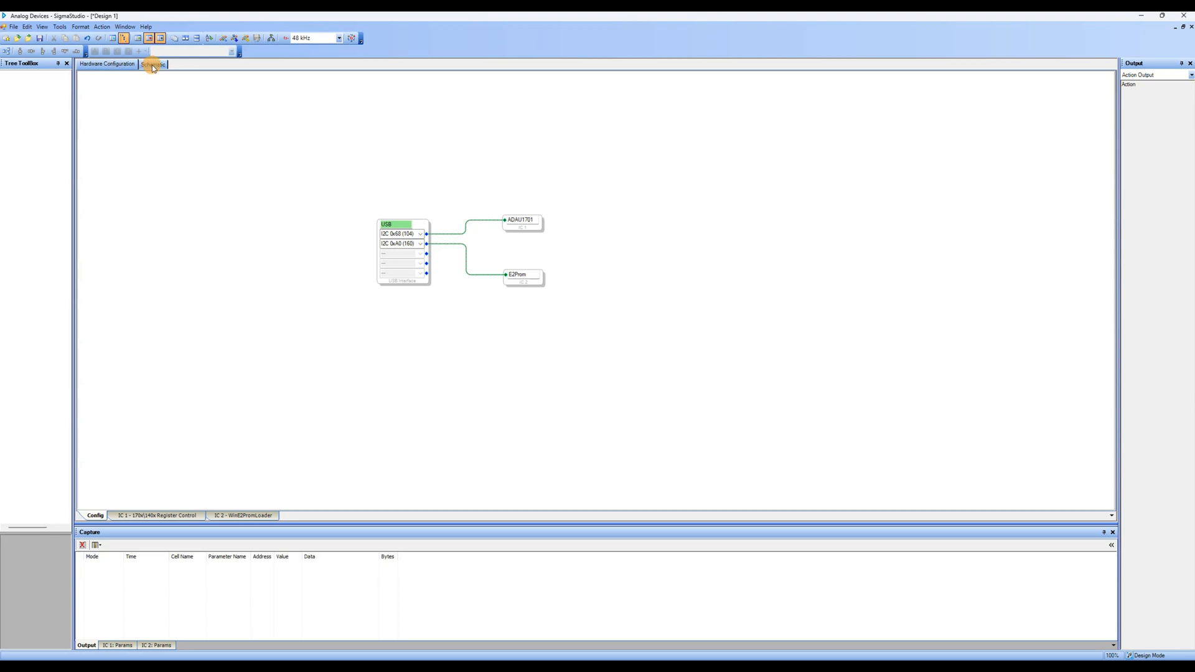
Open the ADAU1701_2IN4OUT_DSP_CODE .dspproj sample project from the Schematic workspace
left_click(153, 64)
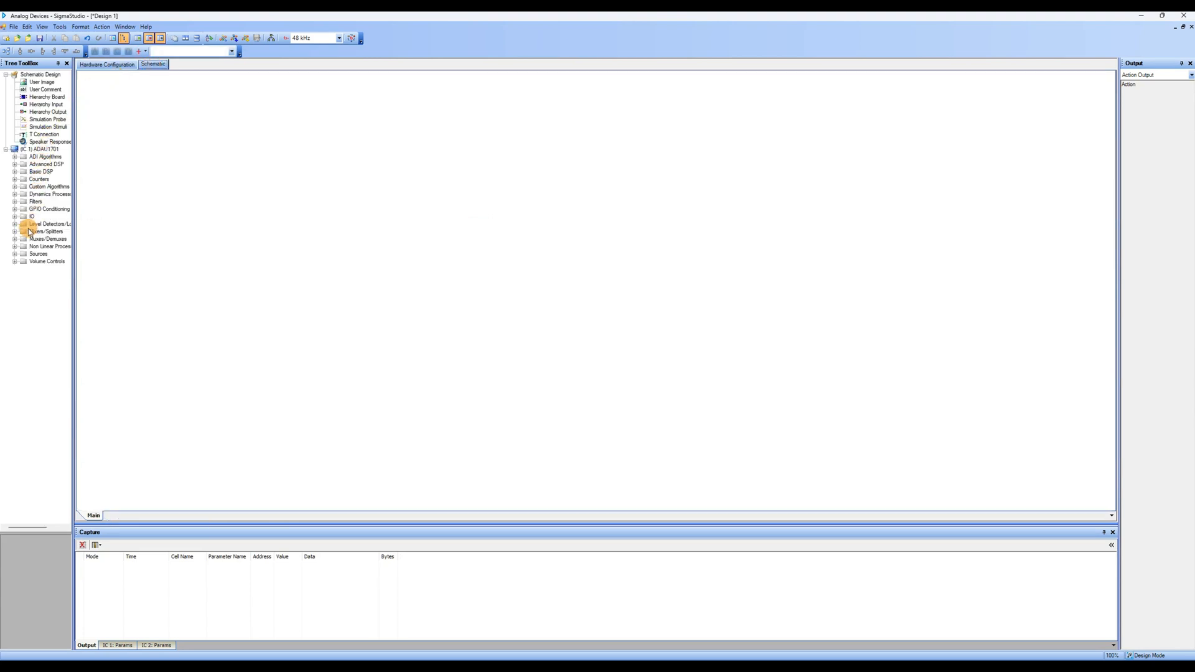
mouse_move(14, 220)
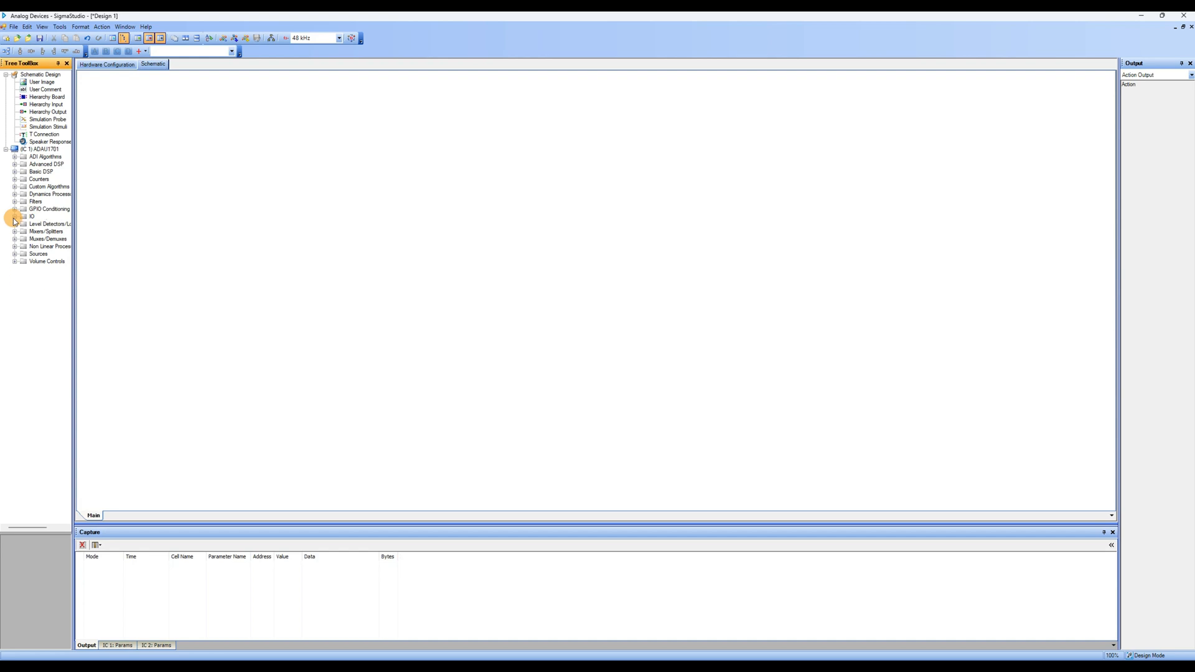
left_click(18, 231)
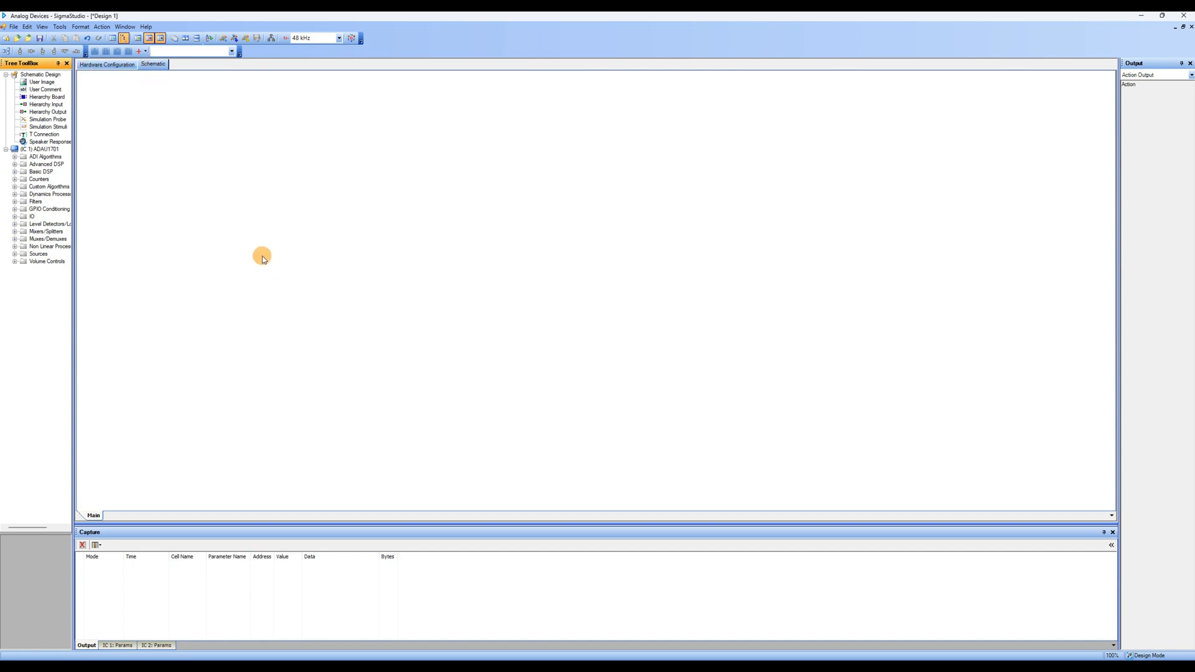
left_click(13, 27)
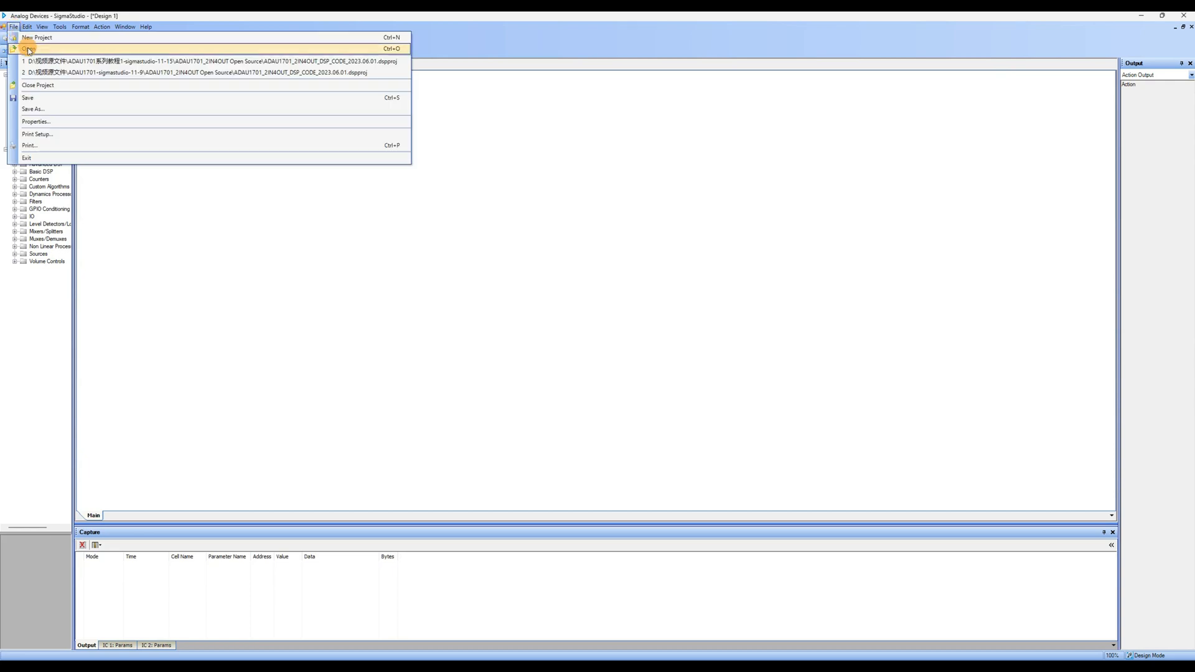
left_click(30, 48)
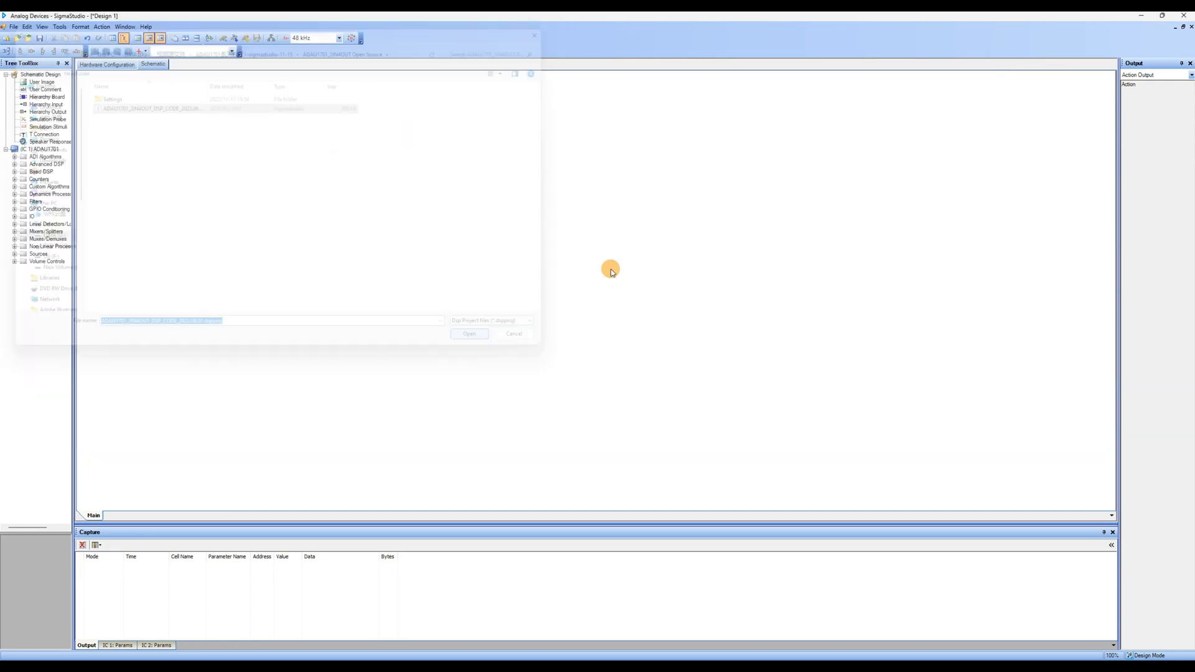
left_click(469, 334)
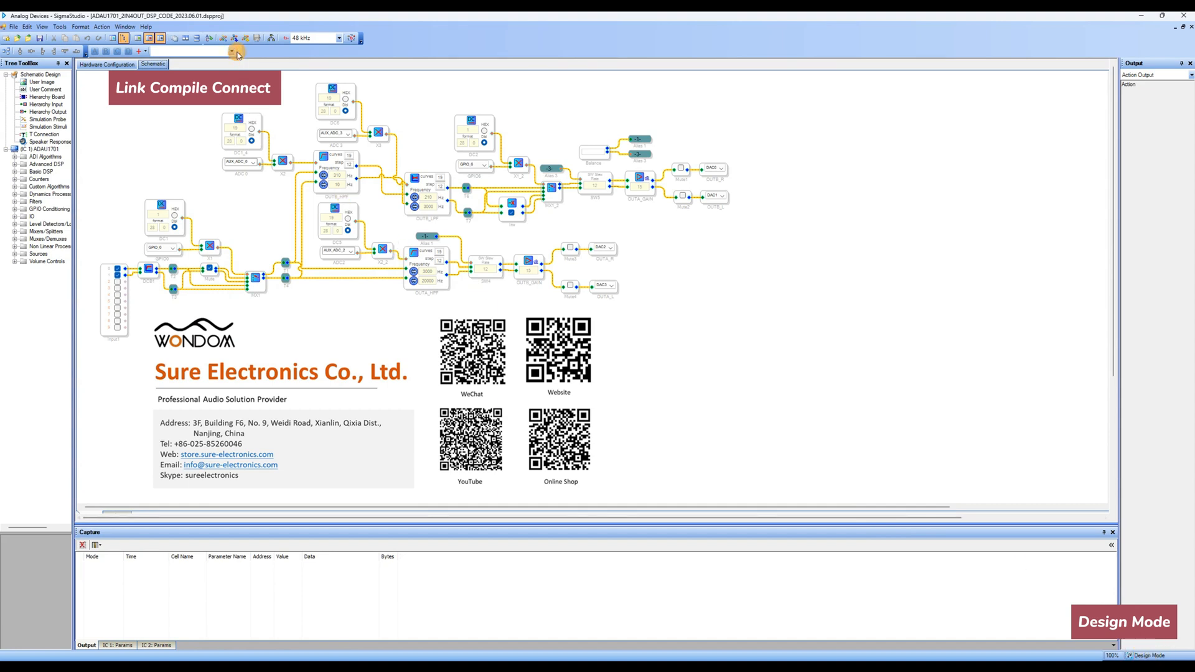
mouse_move(236, 38)
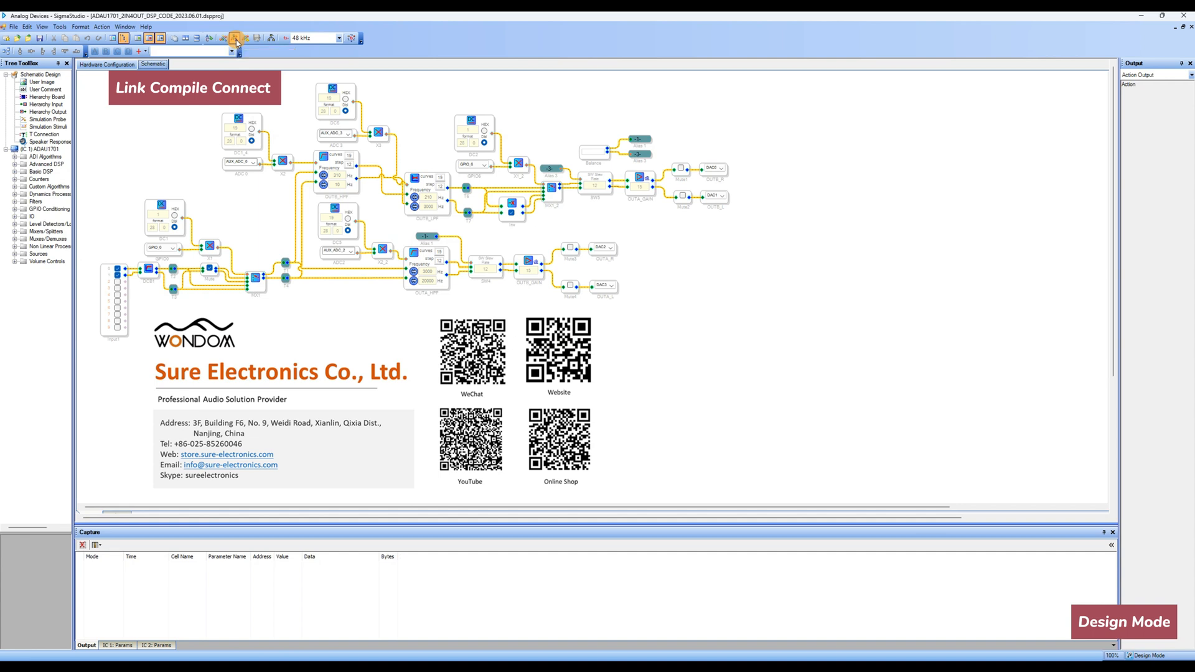
Run Link Compile Connect, then Link Compile Download to the ADAU1701
left_click(245, 38)
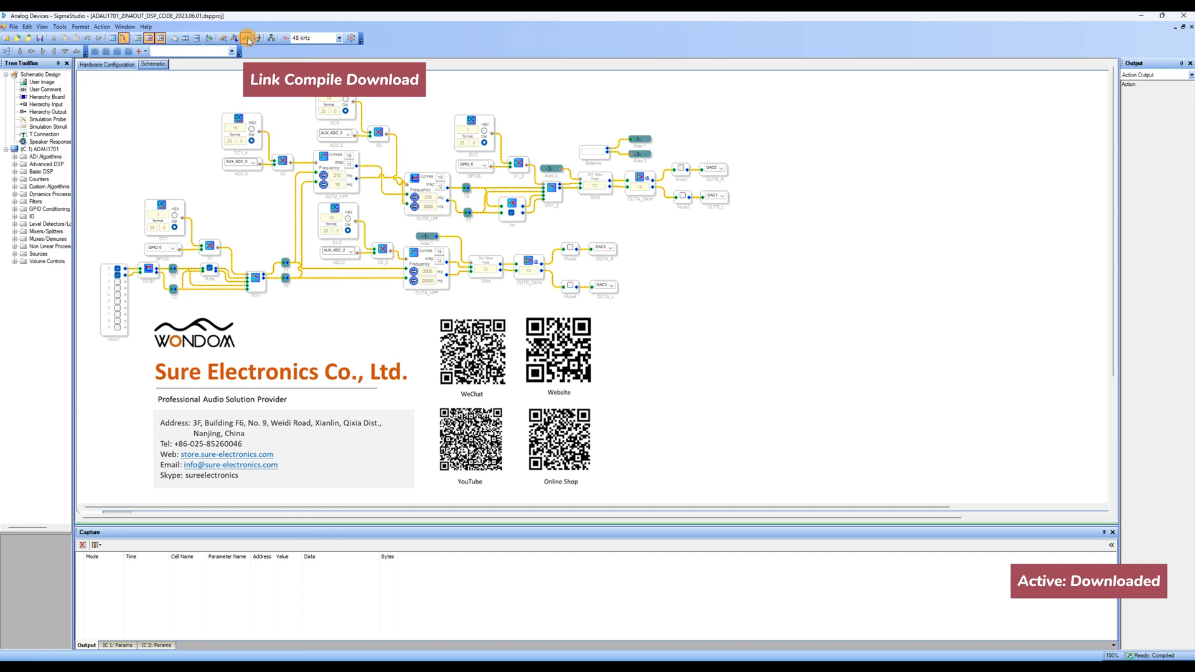
left_click(247, 37)
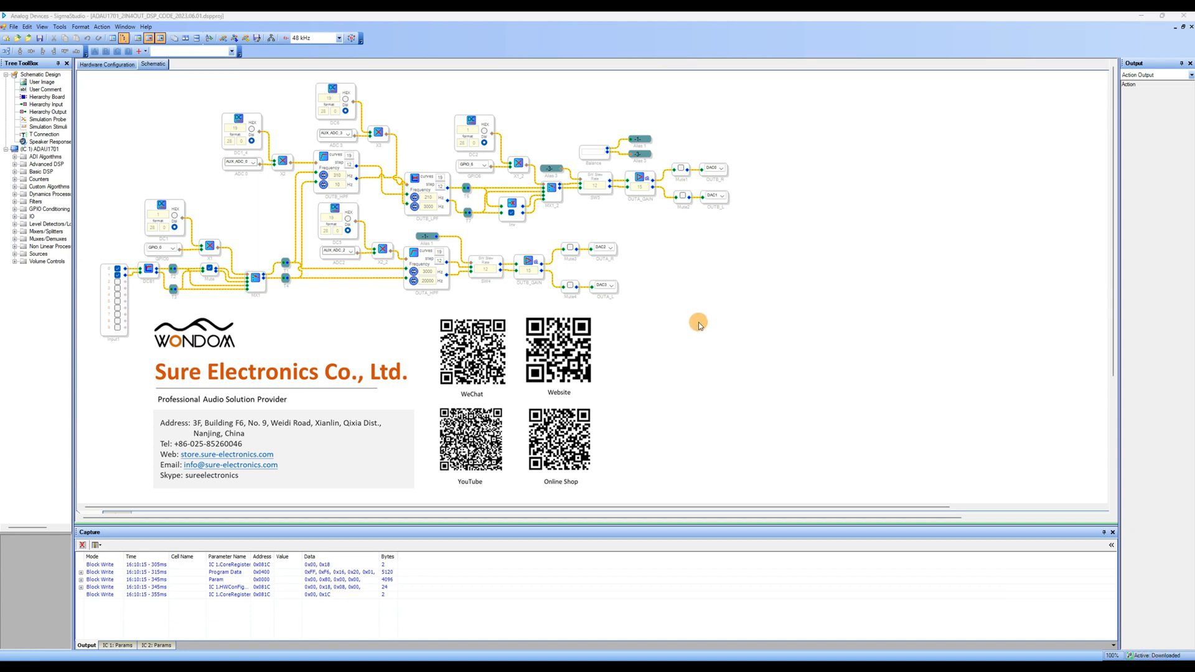
mouse_move(160, 124)
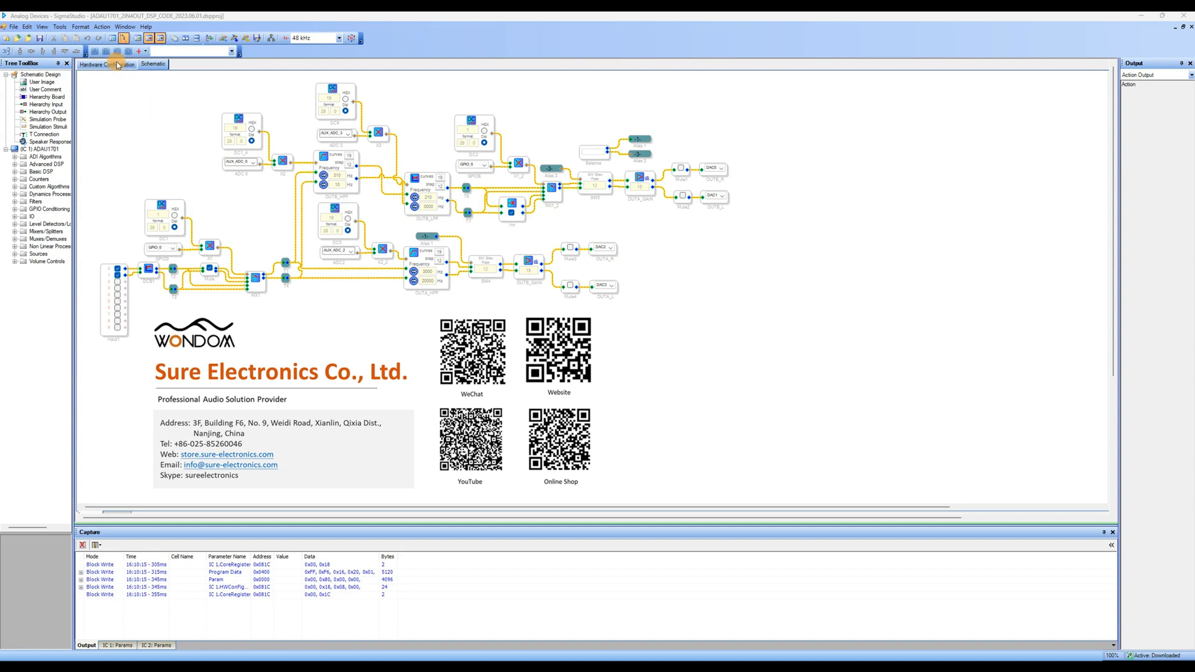
Write the ADAU1701's latest compilation to E2PROM, accepting the EEPROM Properties
left_click(107, 64)
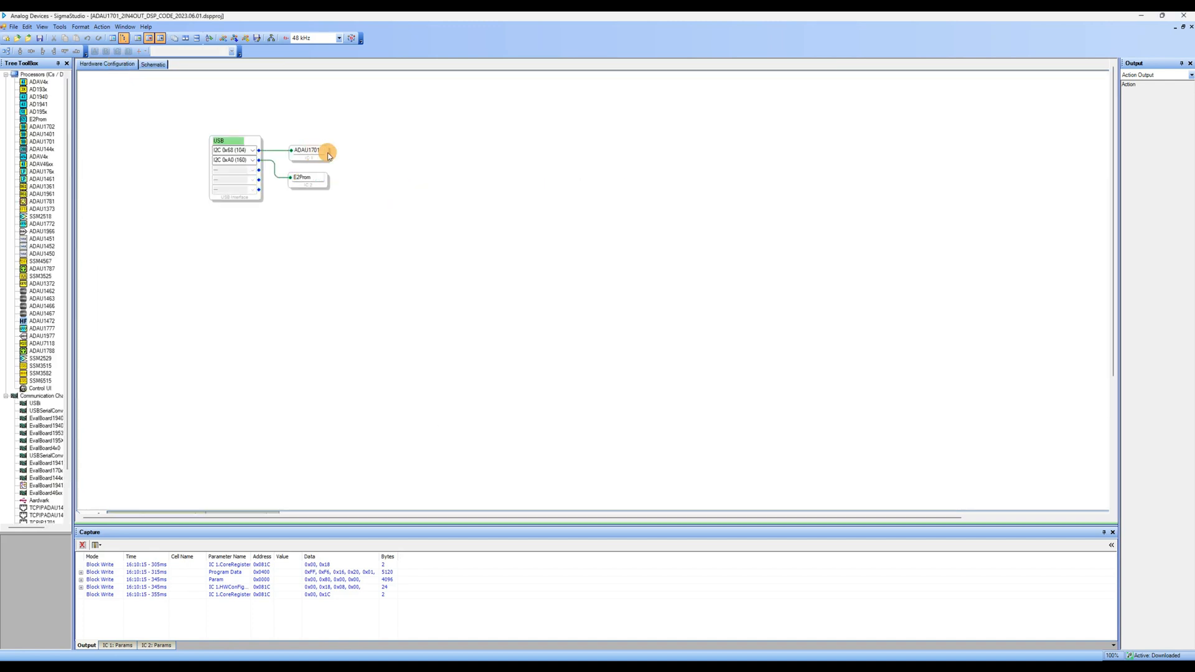
right_click(308, 150)
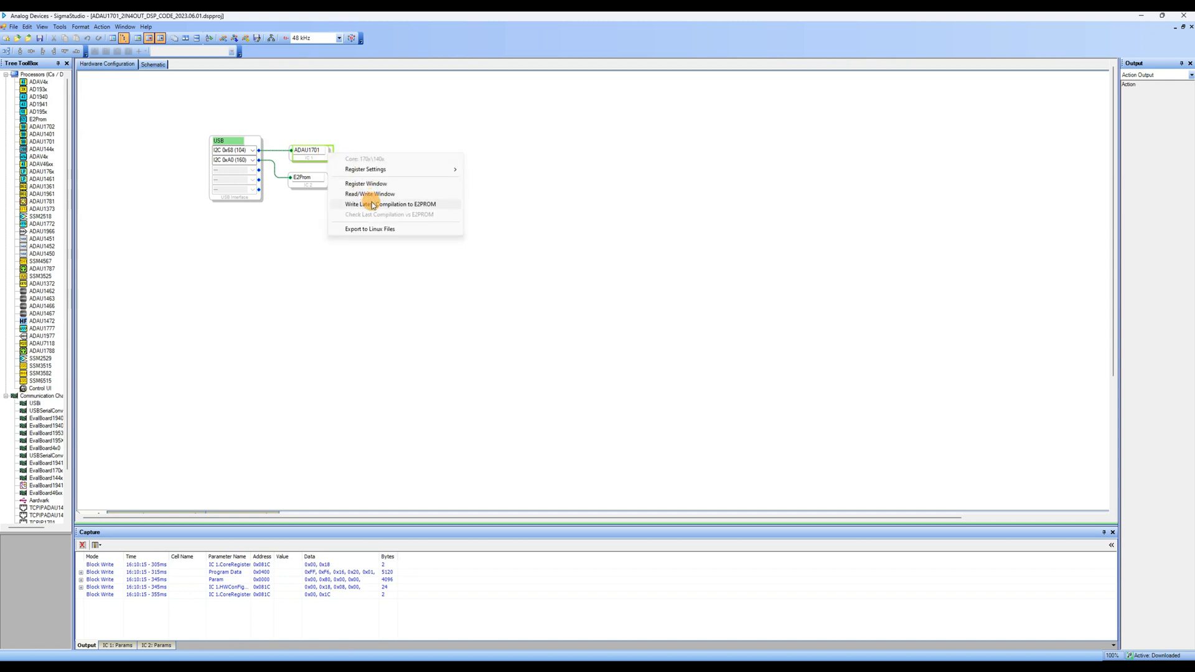
left_click(391, 204)
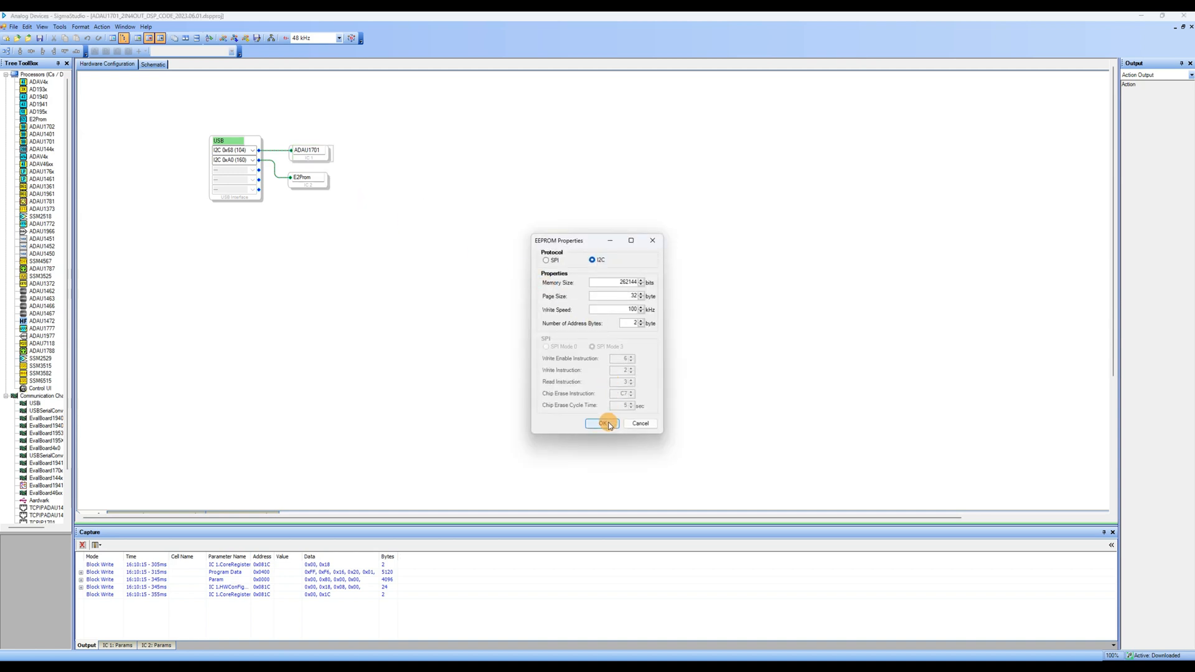
left_click(601, 423)
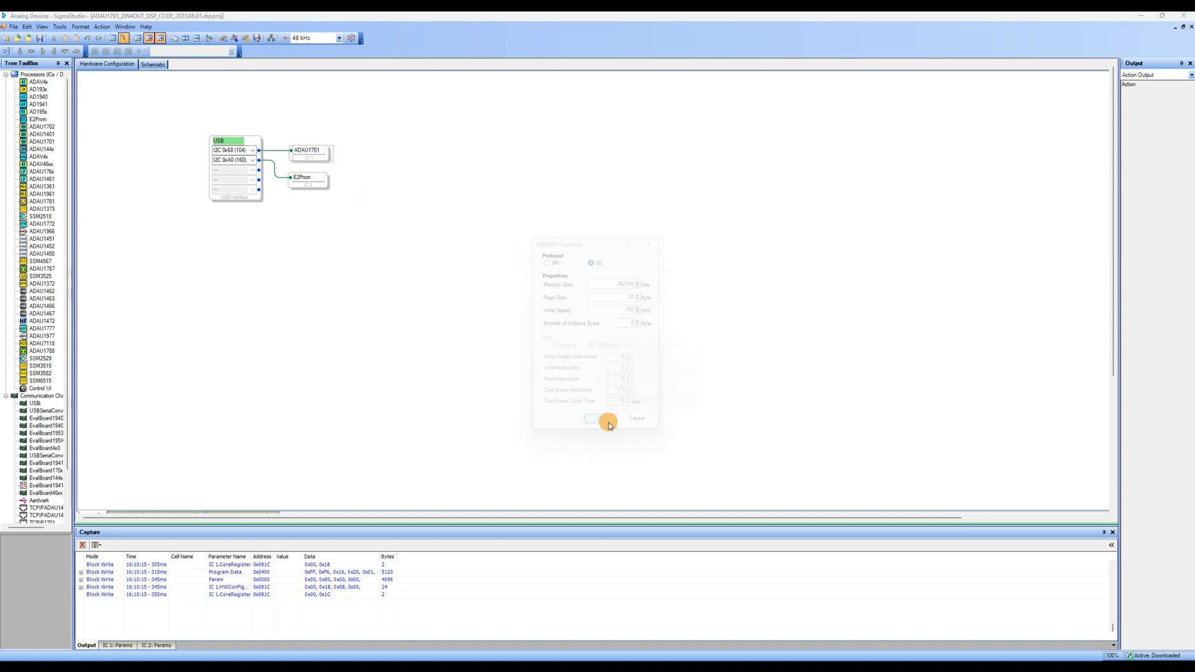
left_click(591, 418)
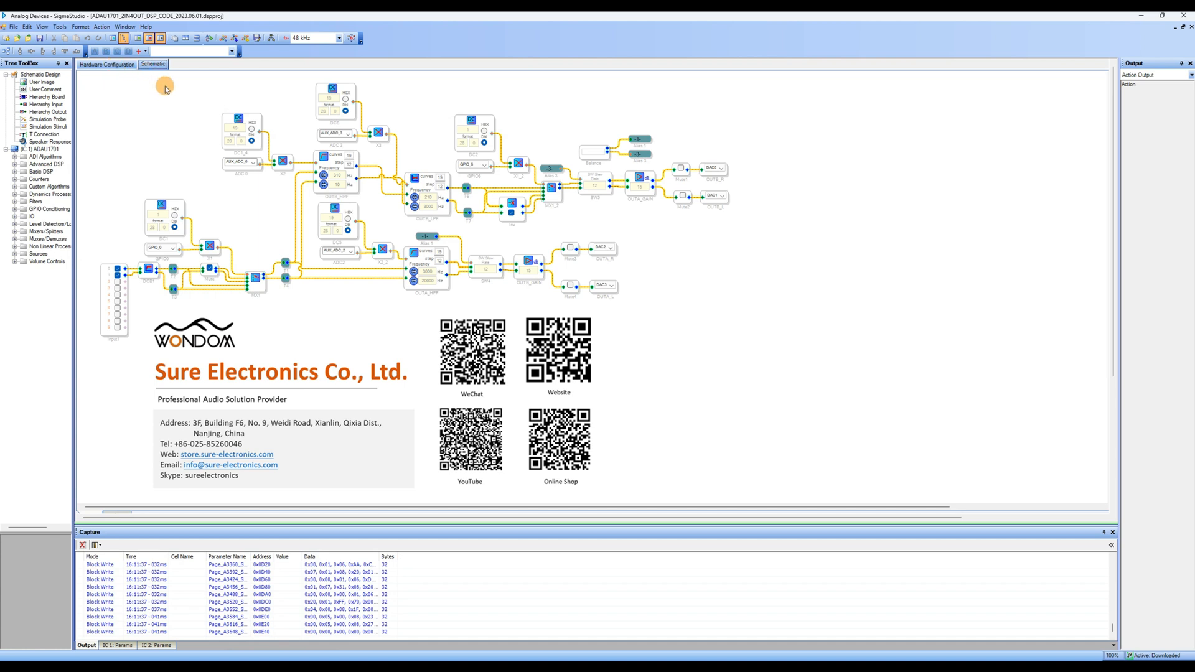
mouse_move(167, 99)
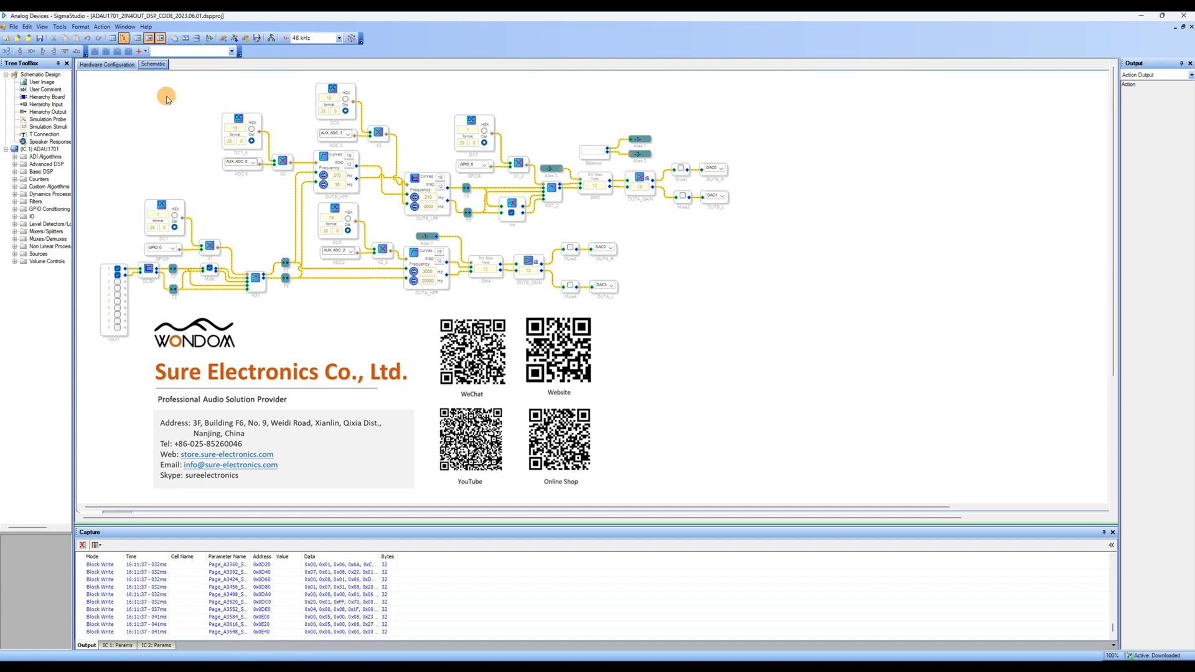
Load the factory E2Prom HEX file into the E2Prom Read/Write Window
left_click(106, 64)
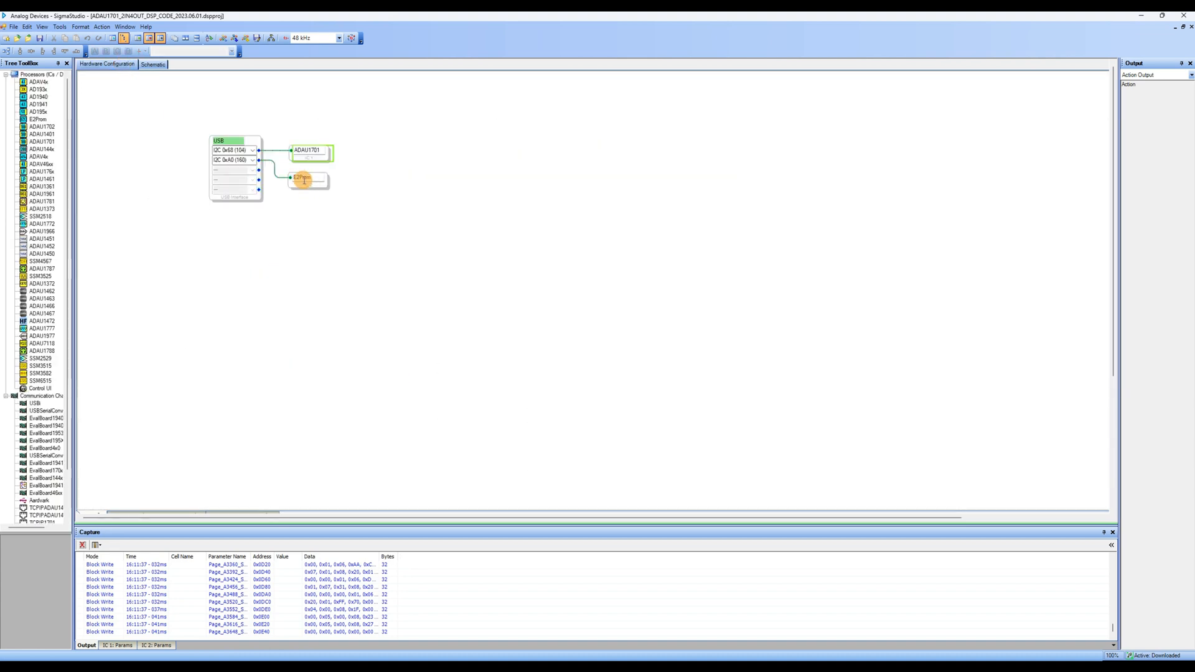
right_click(303, 181)
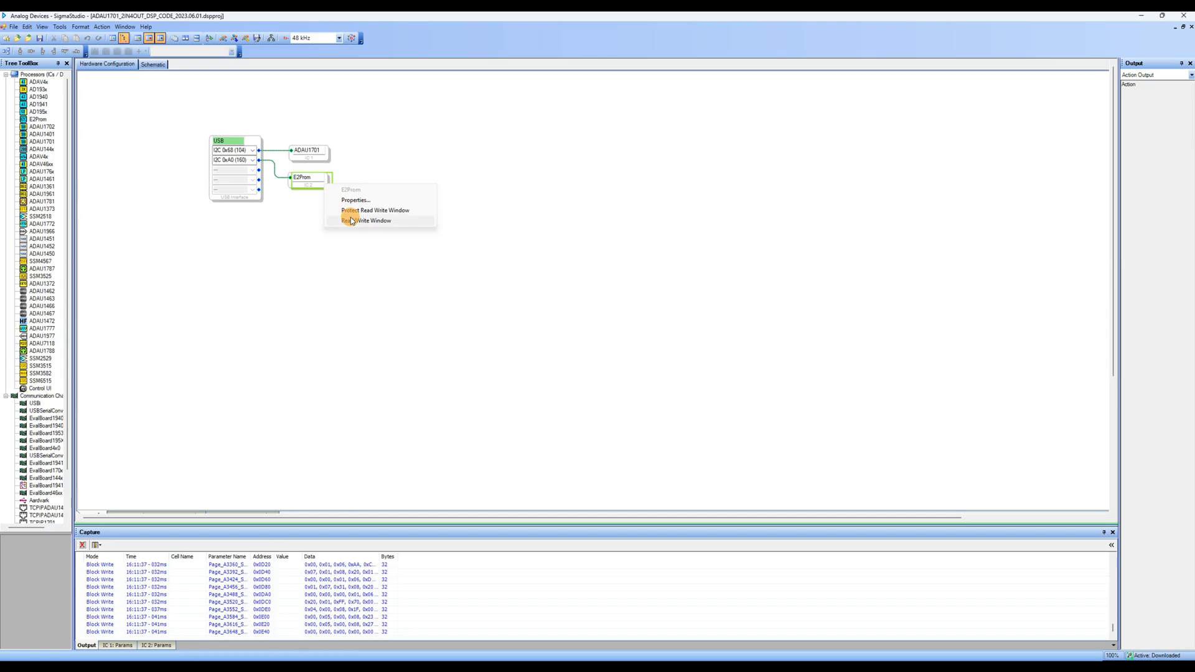
left_click(372, 220)
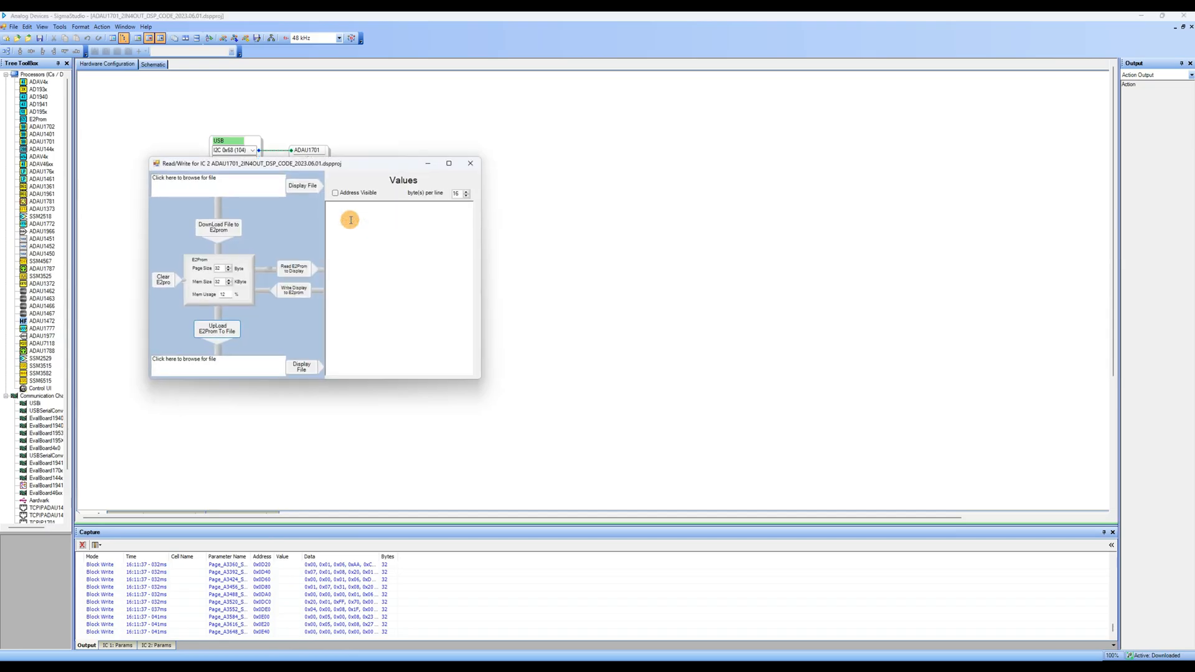
left_click(217, 186)
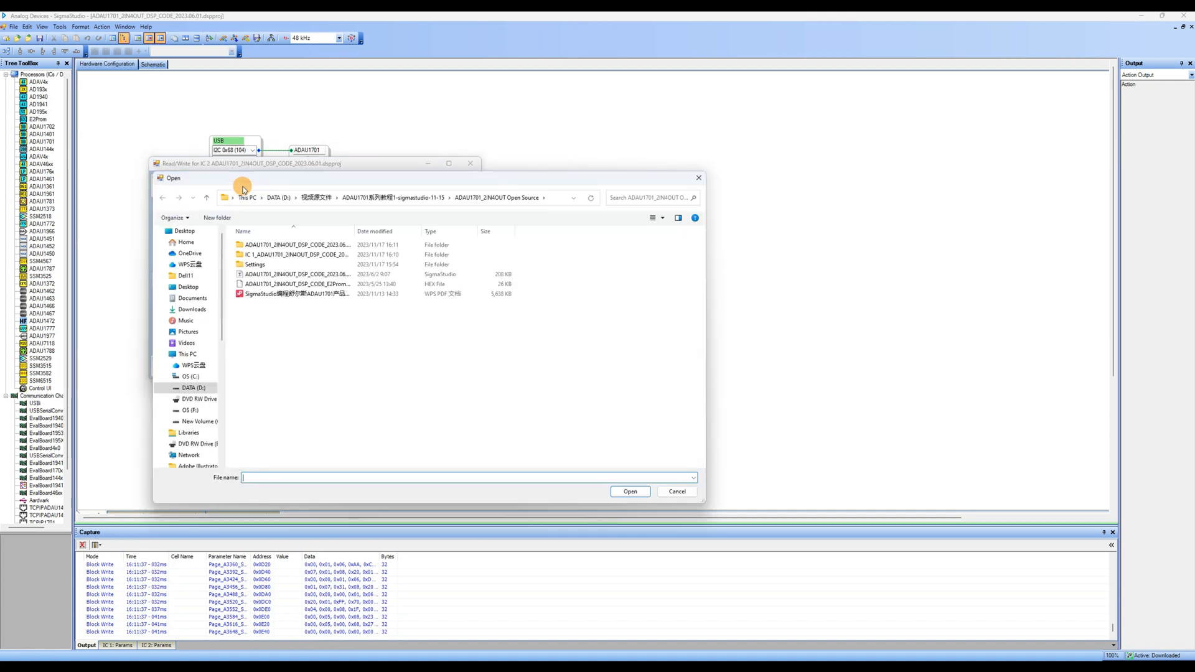
left_click(297, 274)
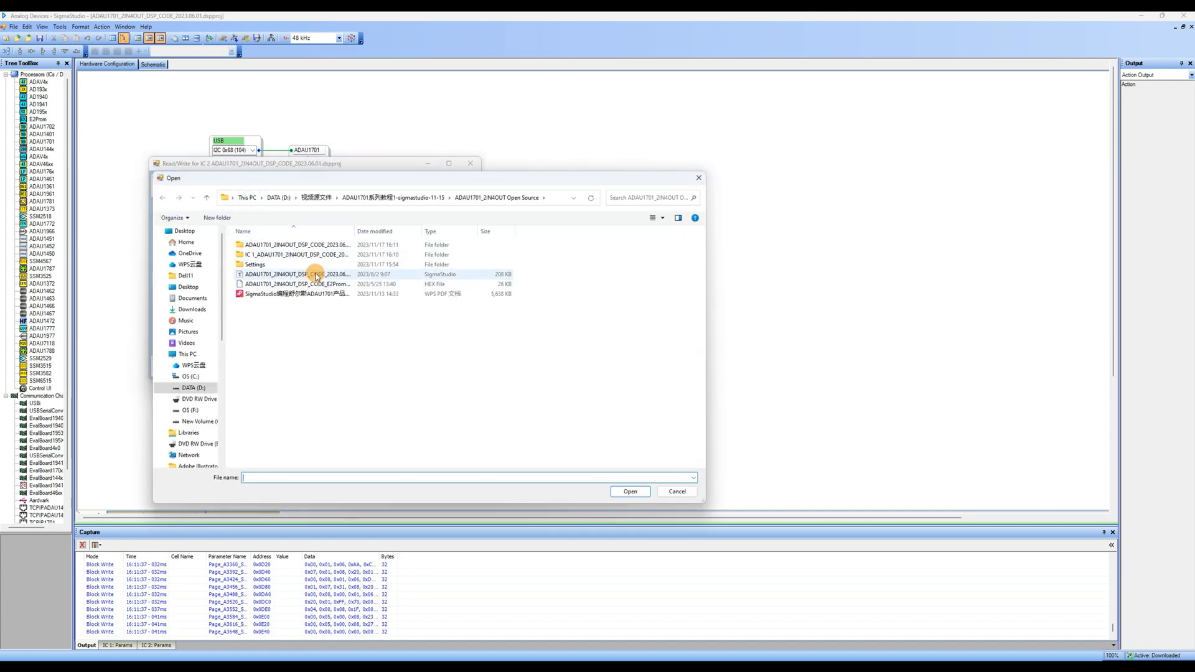
left_click(298, 284)
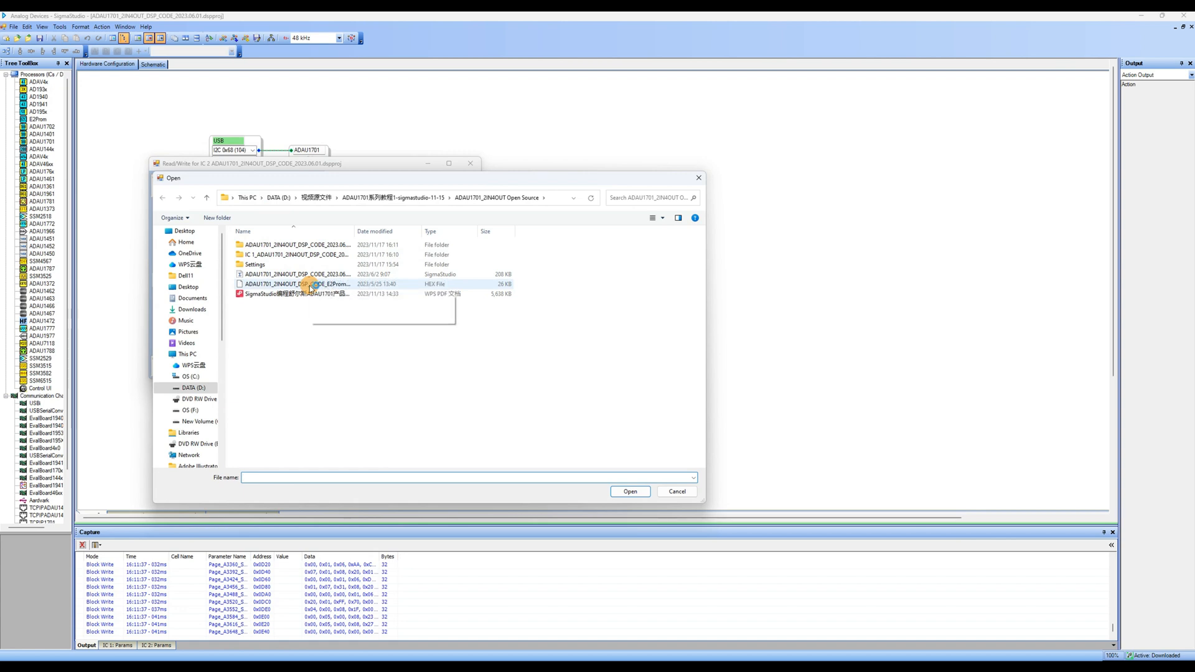
left_click(629, 491)
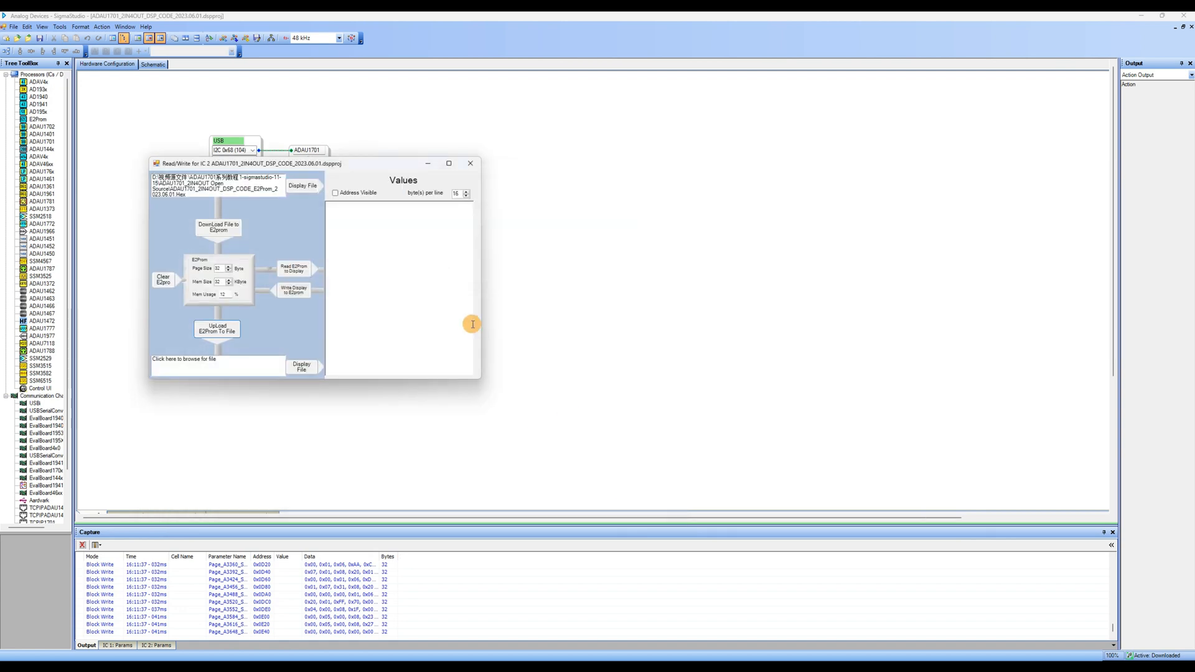
Display the HEX file's contents and download it to the E2PROM
left_click(301, 187)
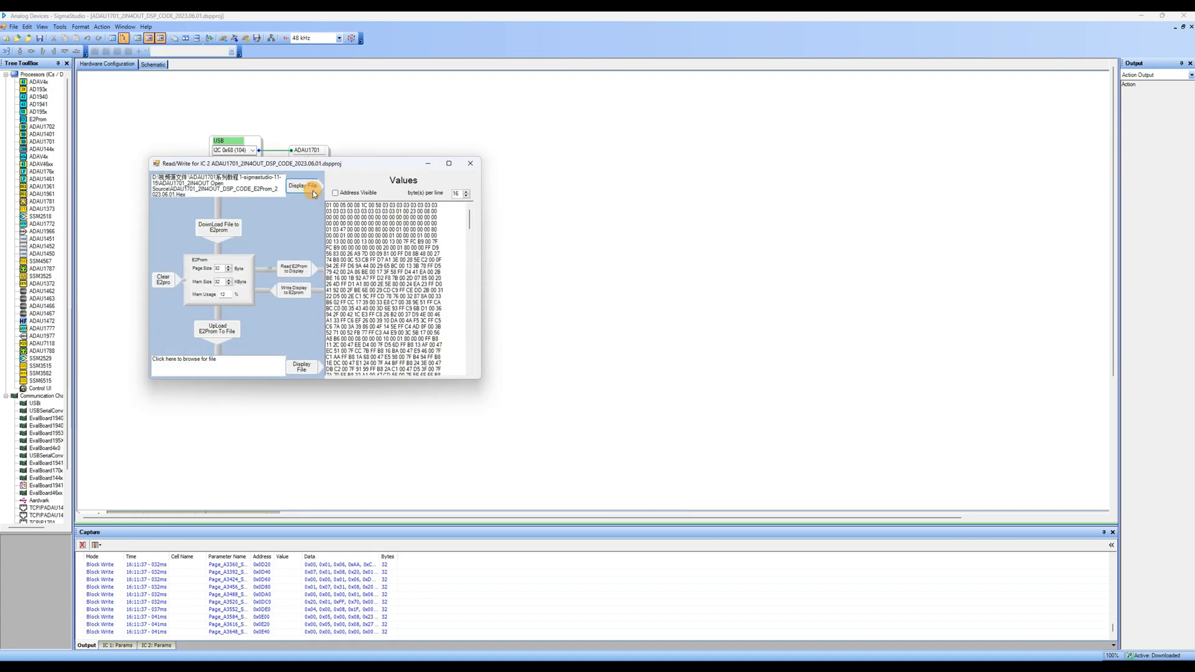
left_click(335, 193)
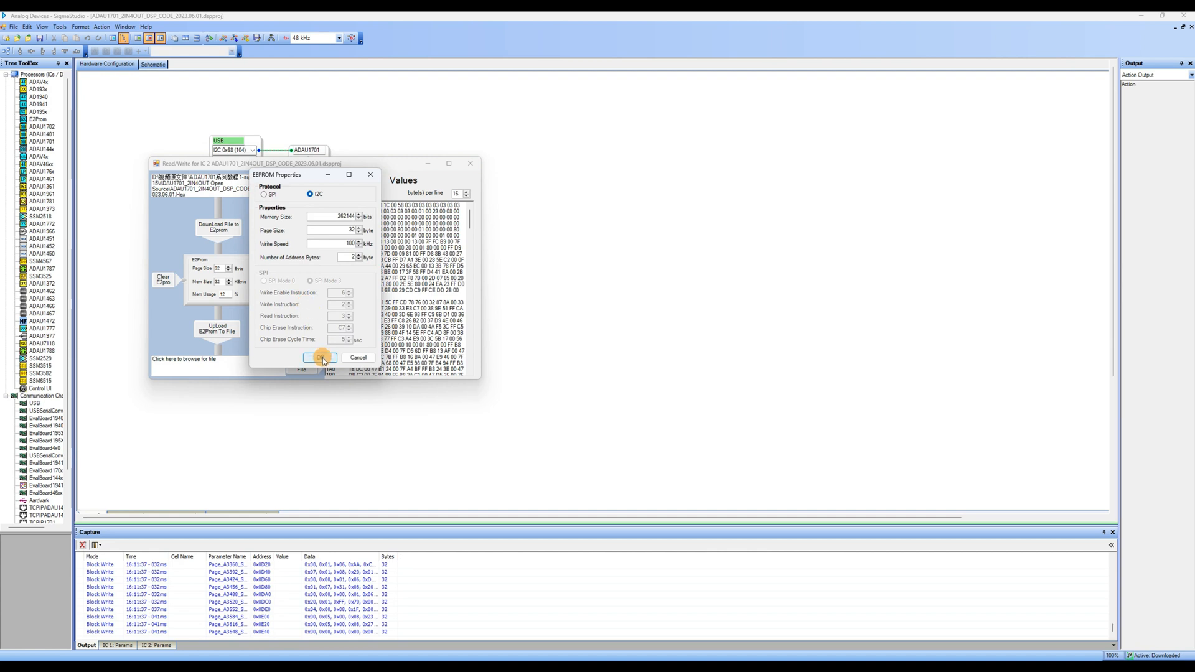
left_click(322, 357)
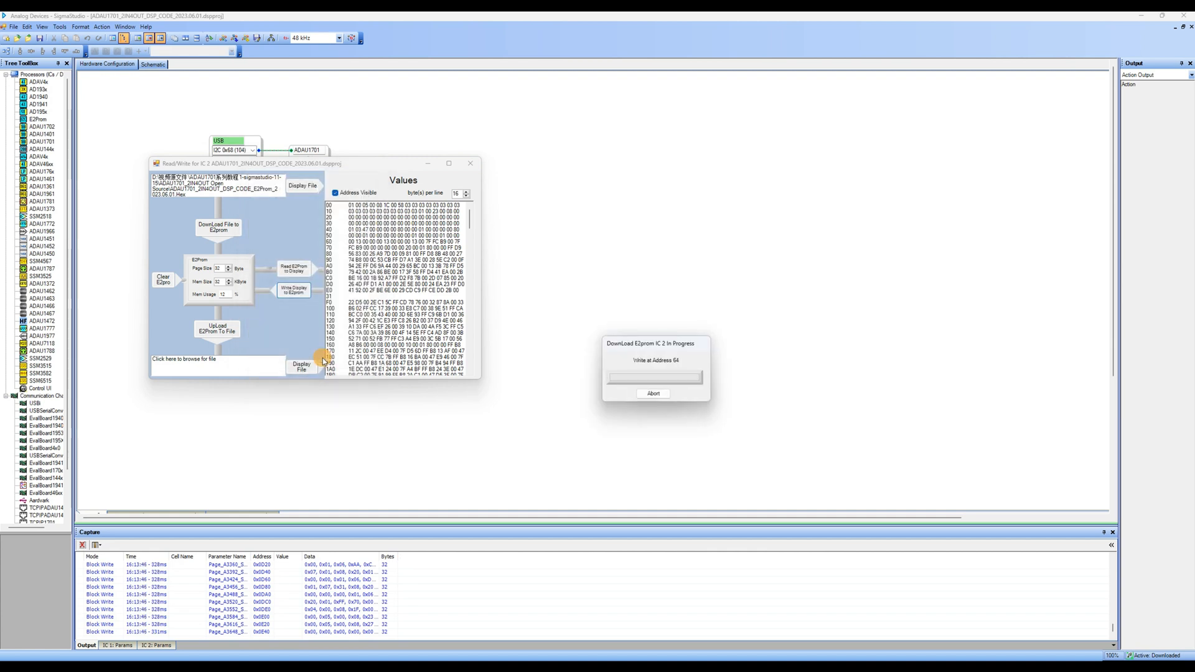